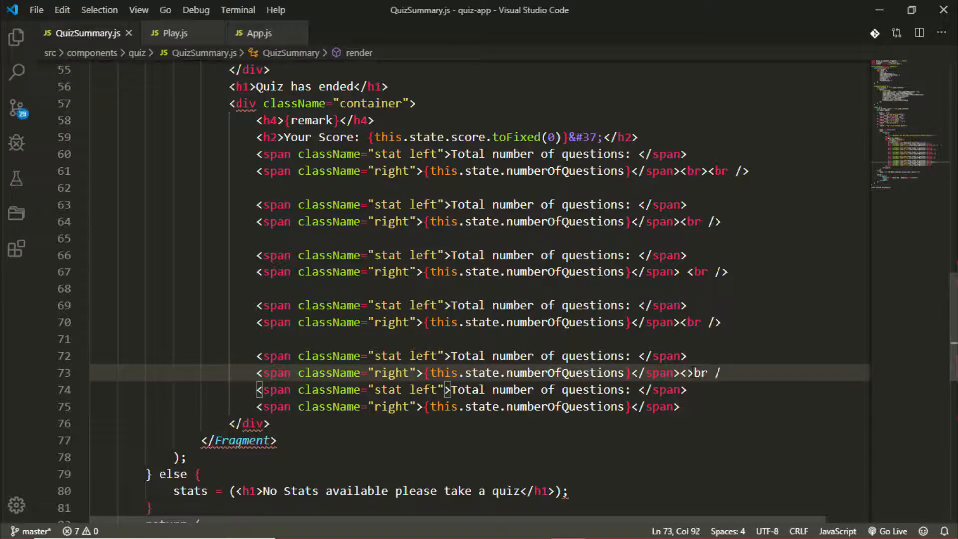
{"action": "scroll", "scroll_direction": "up", "scroll_amount": 3}
{"action": "type", "text": "<h1></h1"}
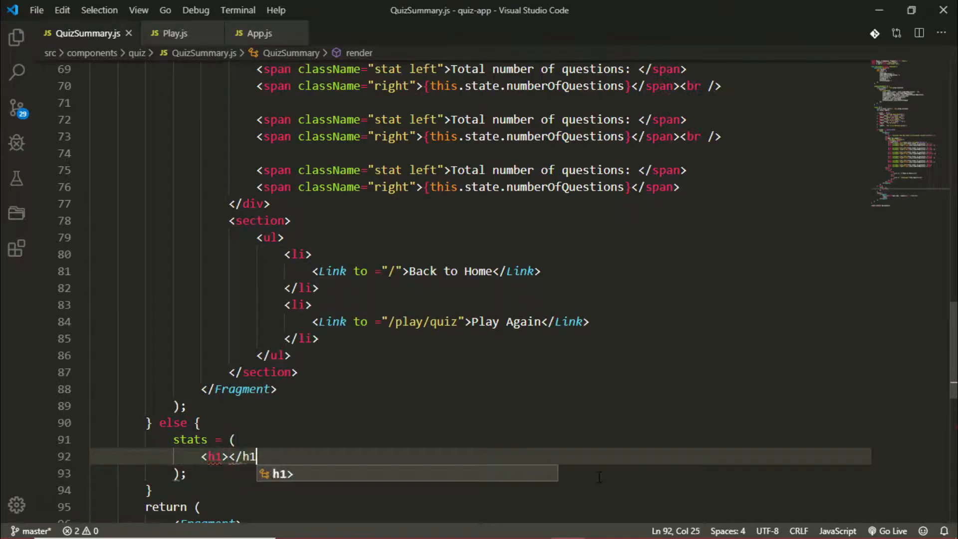
{"action": "type", "text": "className=\"no-stats\">No S"}
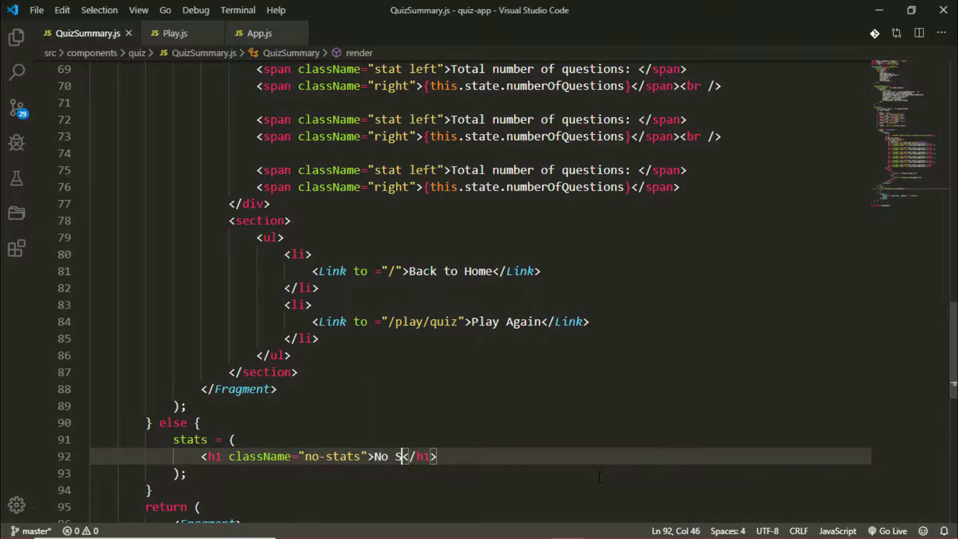